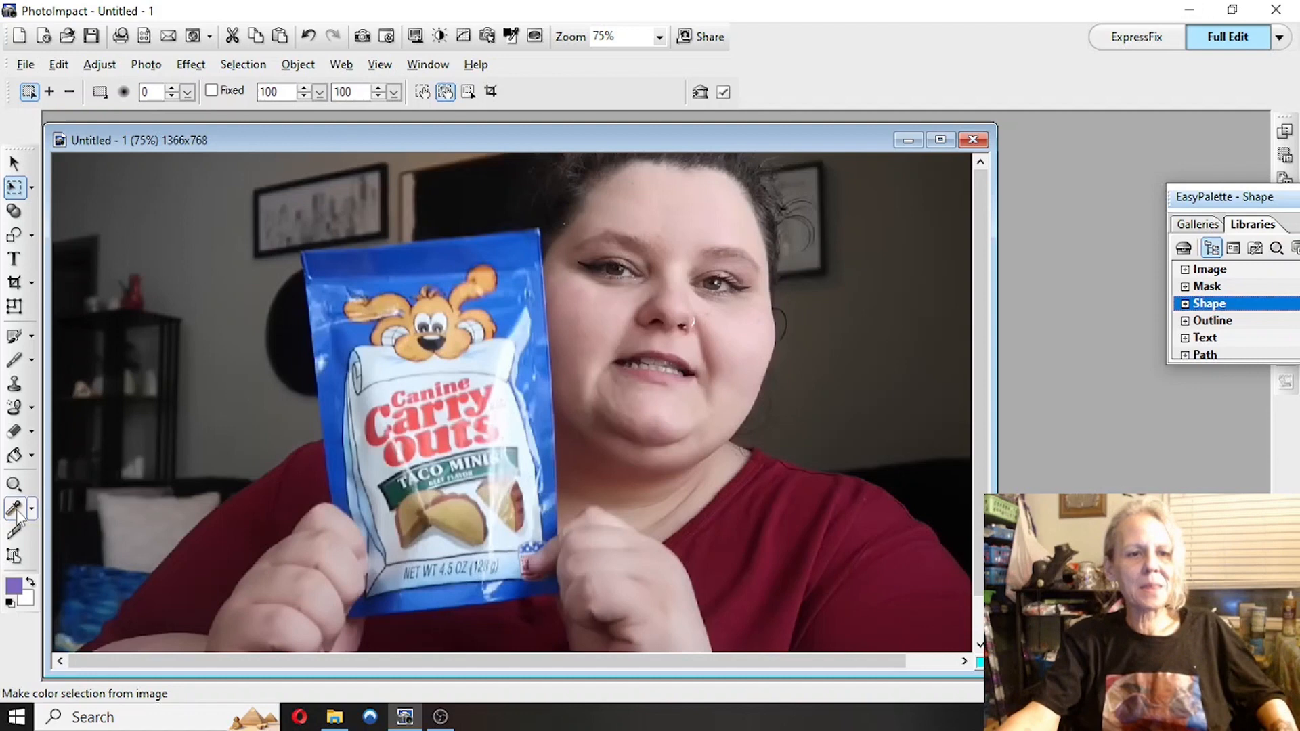
- Zoom the video still to 300% centred on the red object on the background shelf
click(13, 485)
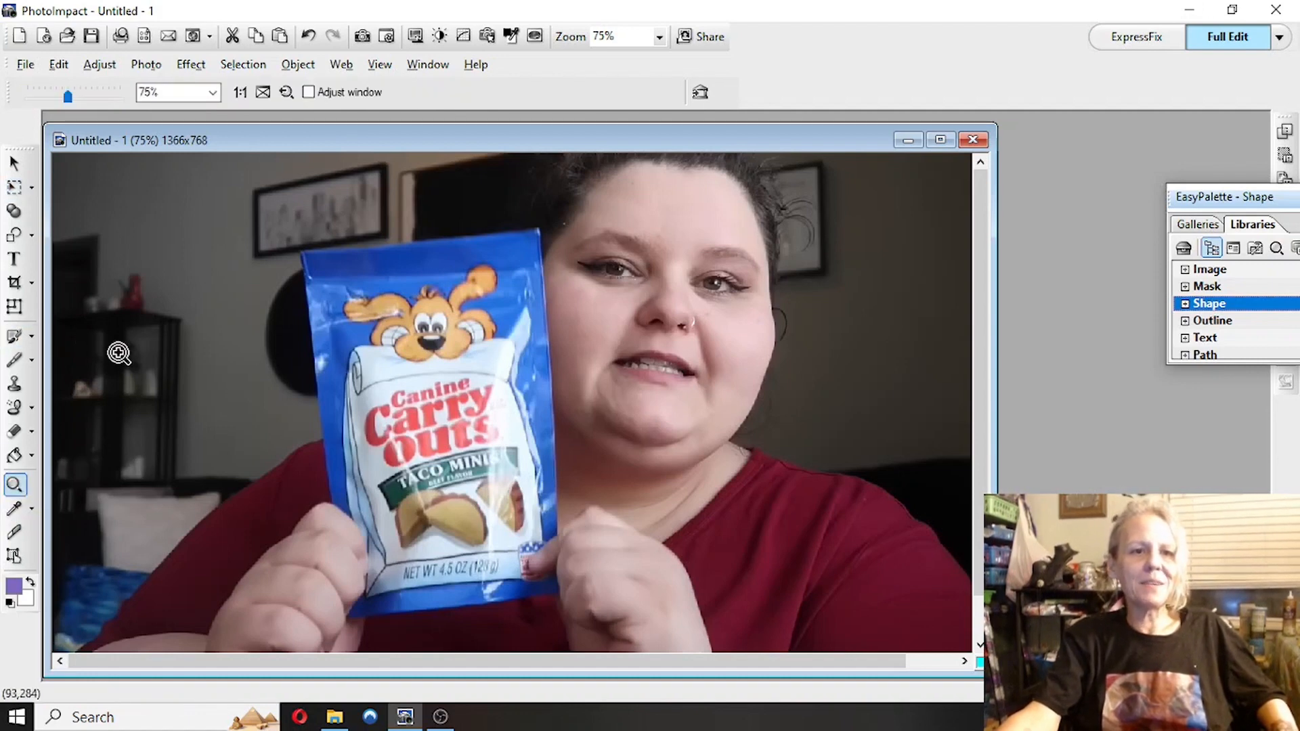
click(119, 353)
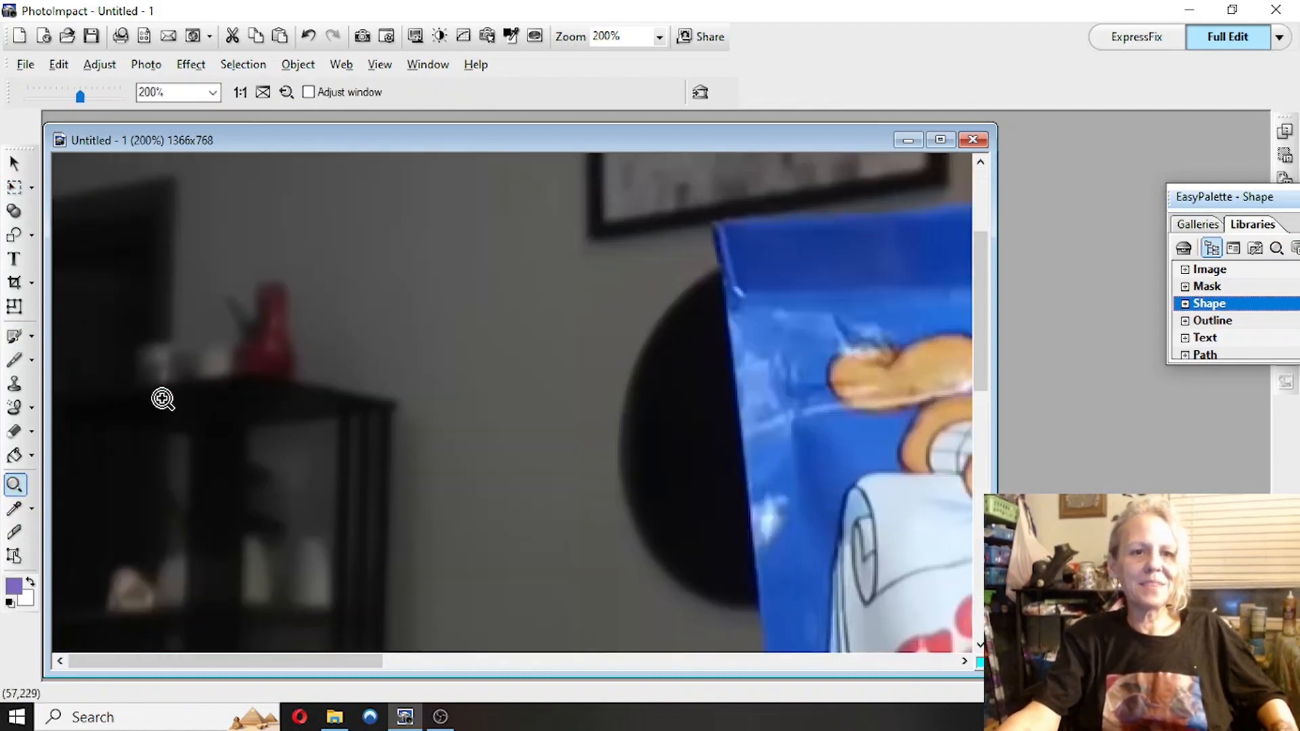
click(164, 400)
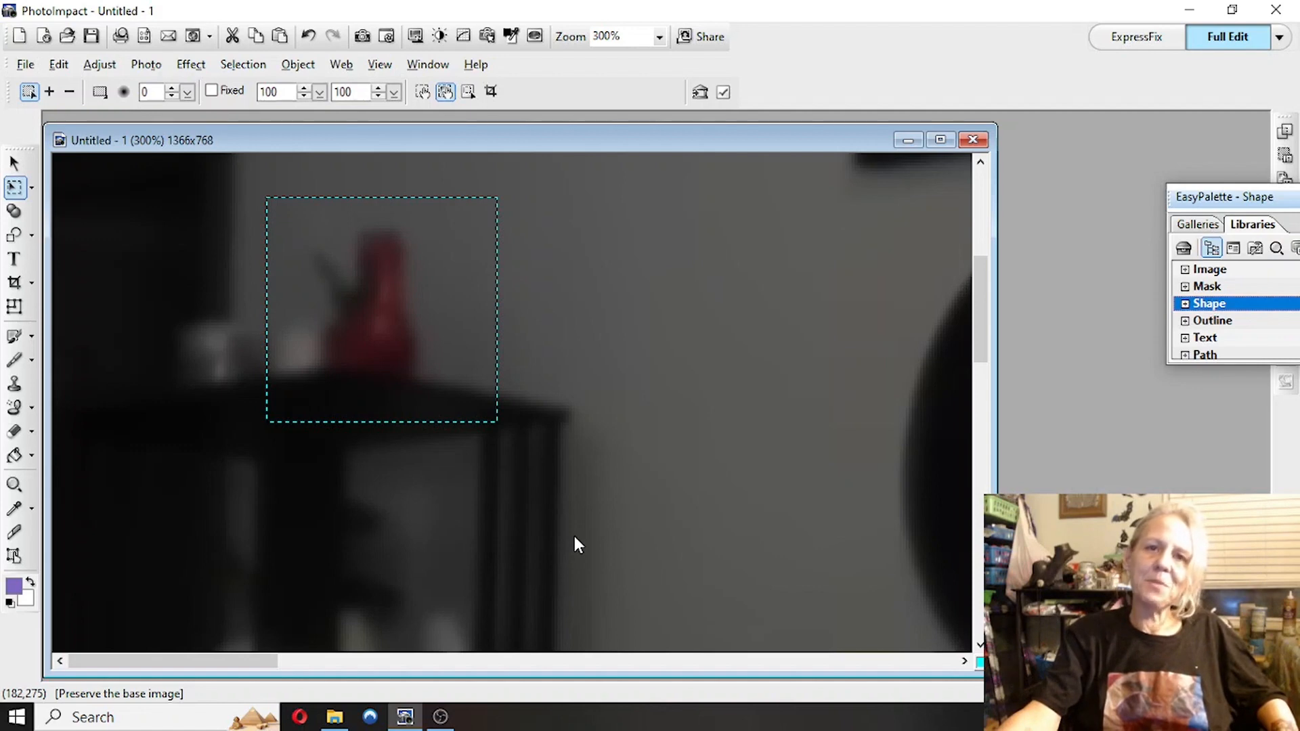
mouse_move(531, 563)
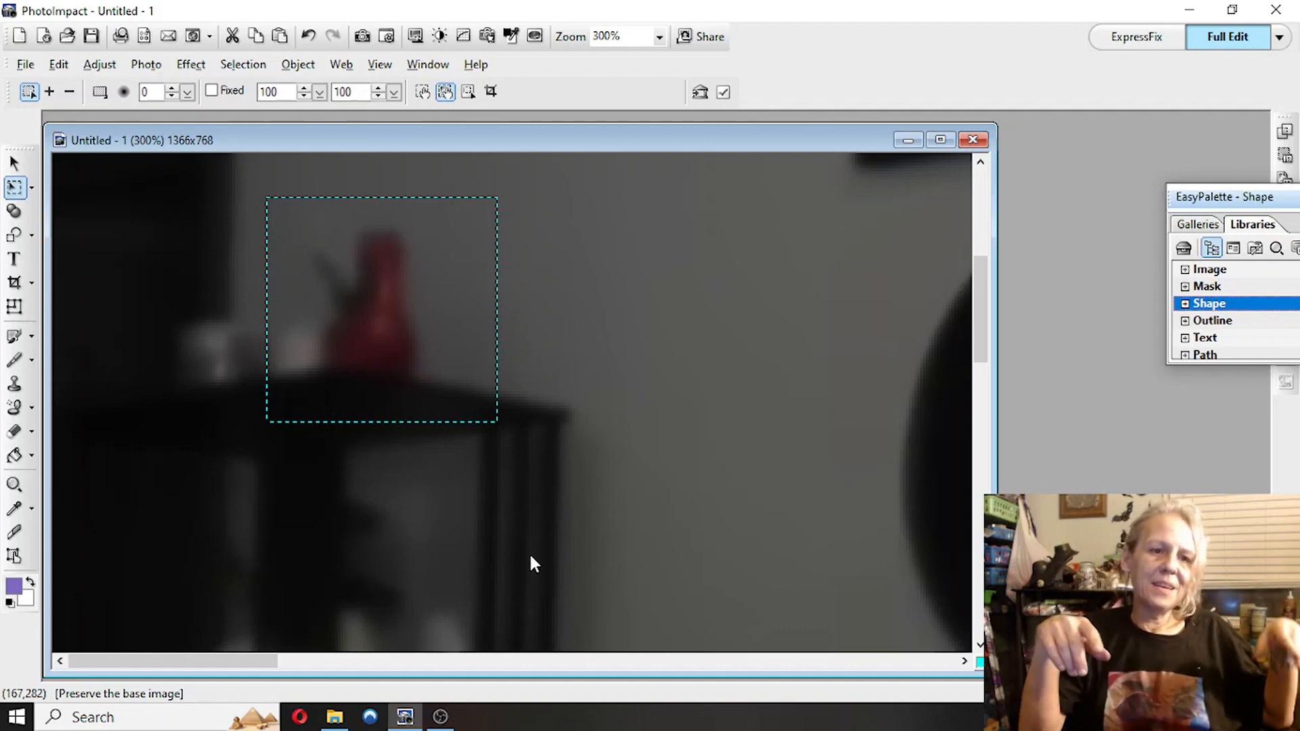
mouse_move(528, 600)
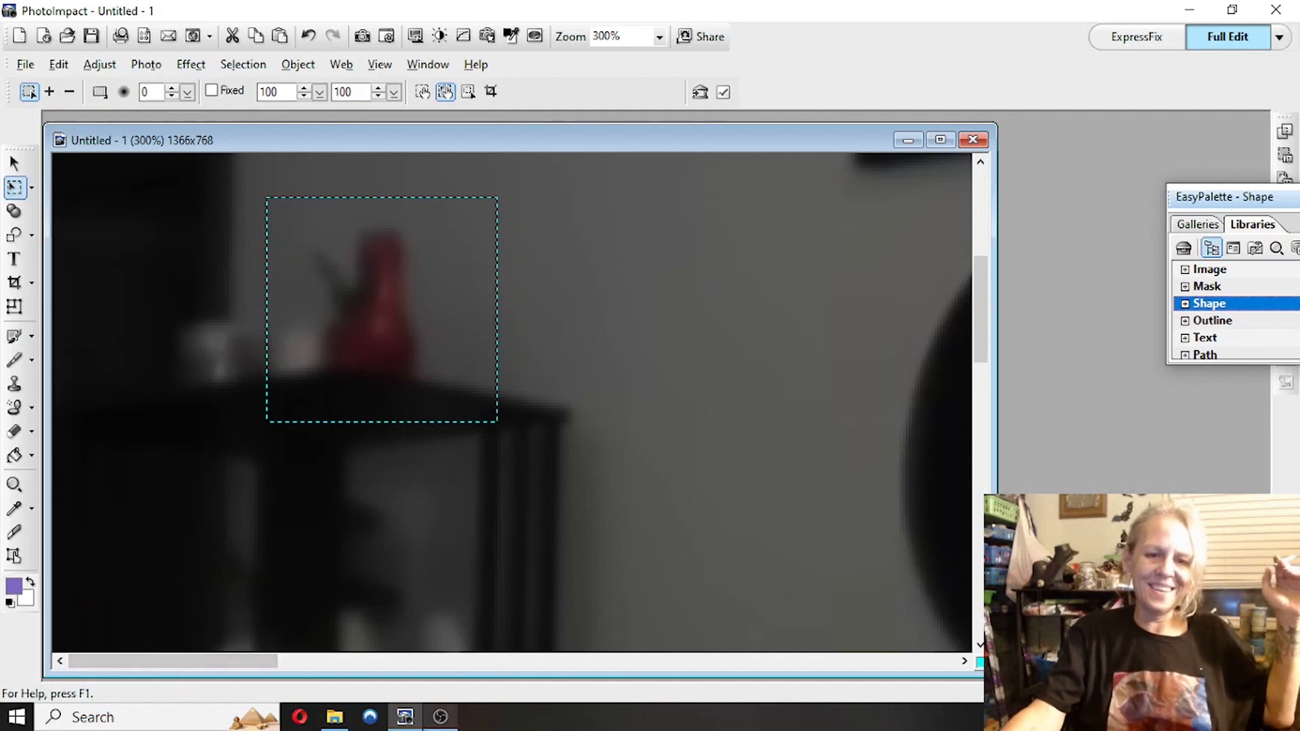
mouse_move(441, 718)
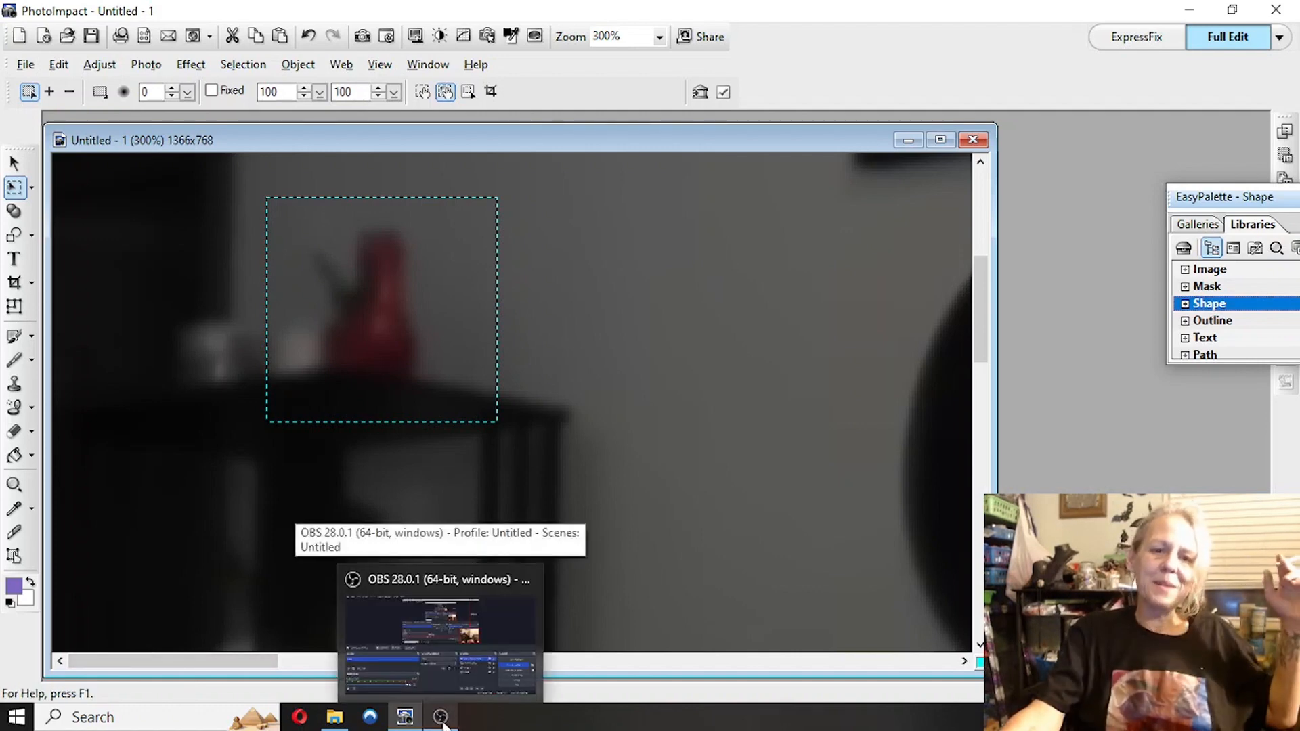